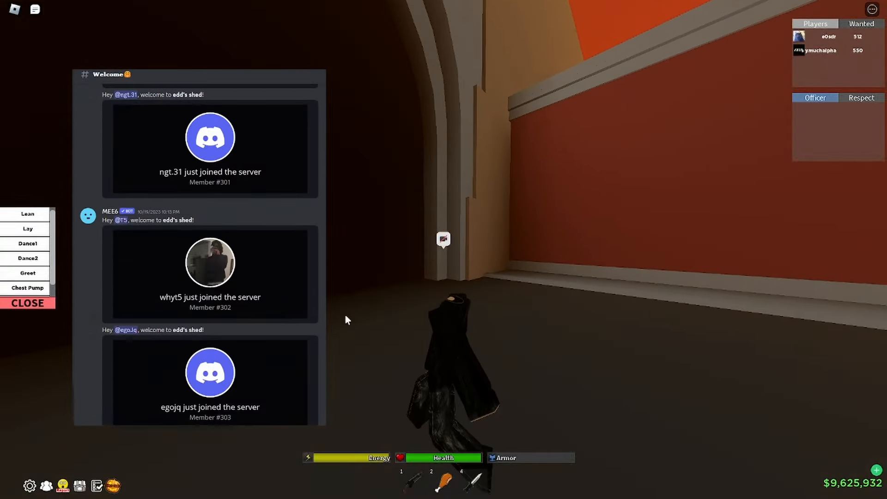
Scroll up to the top of the VB-Audio Voicemeeter Banana product page.
{"action": "scroll", "scroll_direction": "up", "scroll_amount": 3}
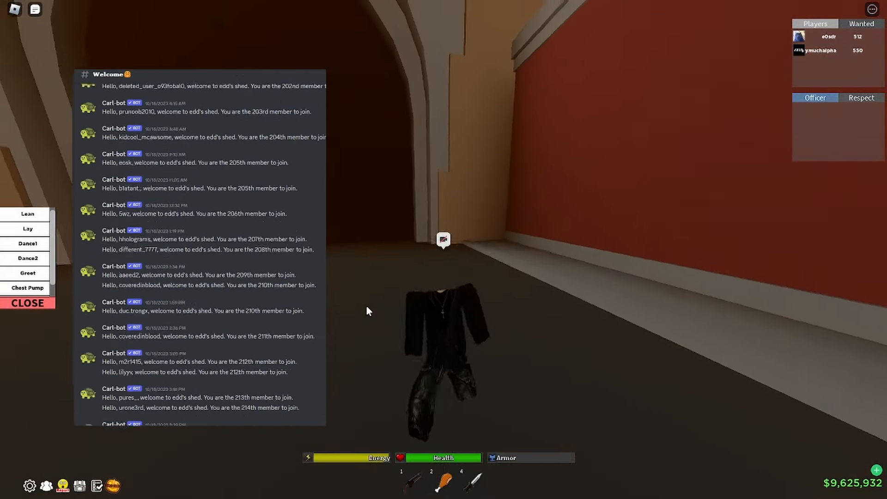
{"action": "scroll", "scroll_direction": "up", "scroll_amount": 3}
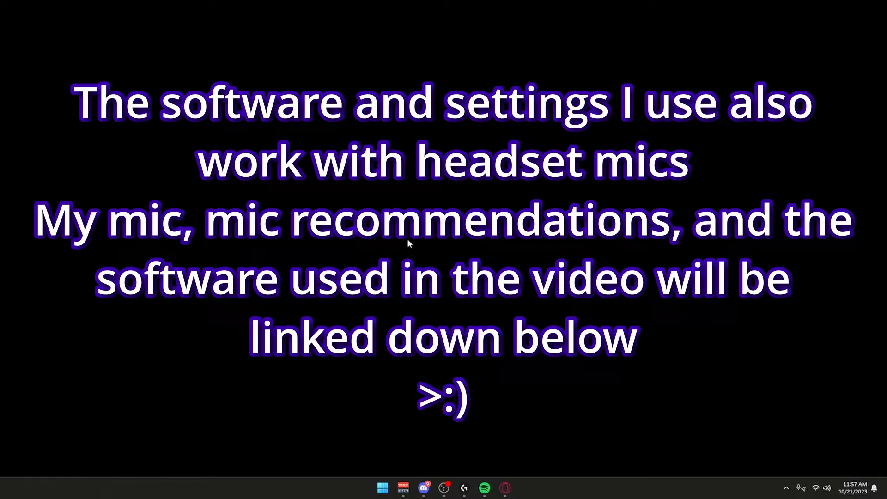
{"action": "mouse_move", "coordinate": [459, 362]}
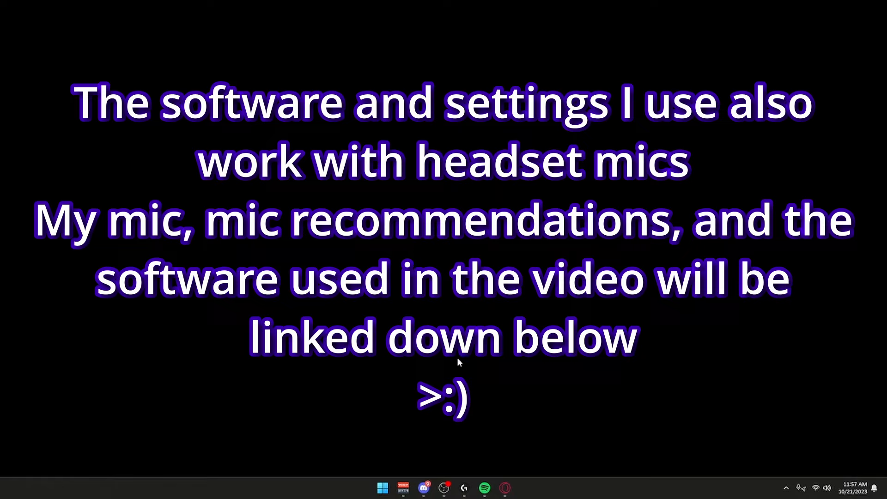
{"action": "mouse_move", "coordinate": [500, 325]}
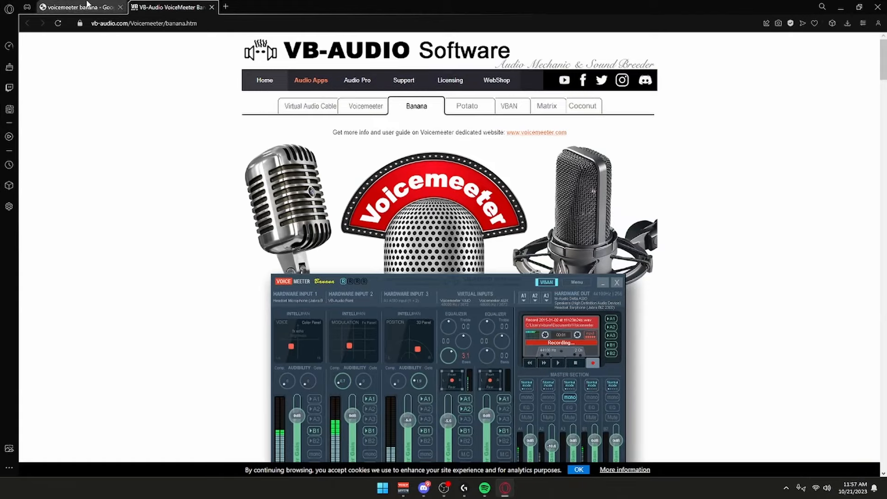
Revisit the Google results for Voicemeeter Banana, then return to the VB-Audio page.
{"action": "left_click", "coordinate": [79, 6]}
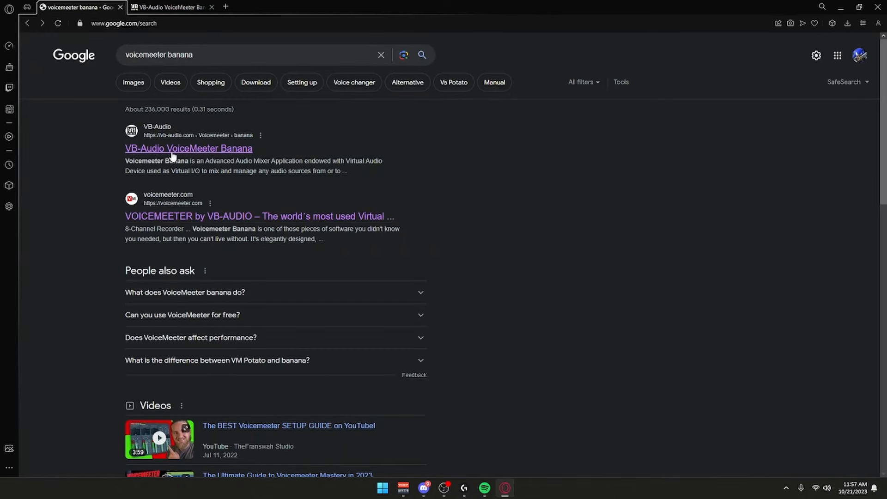
{"action": "left_click", "coordinate": [188, 148]}
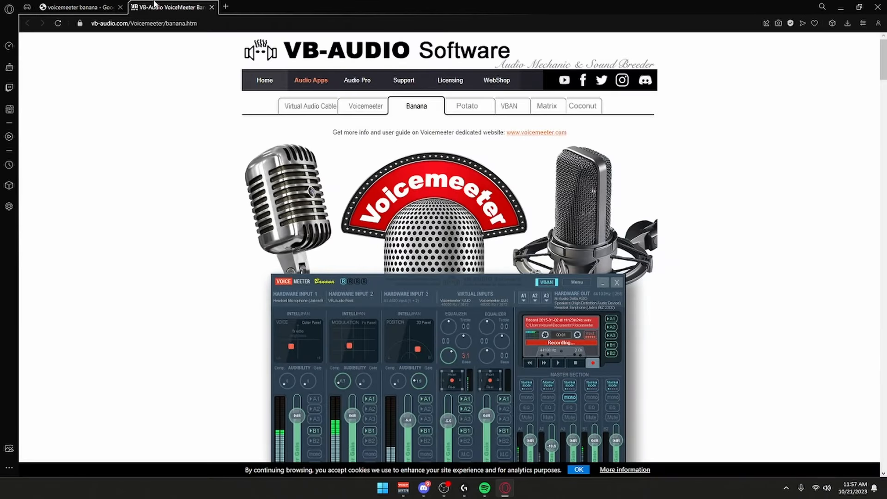
{"action": "mouse_move", "coordinate": [422, 145]}
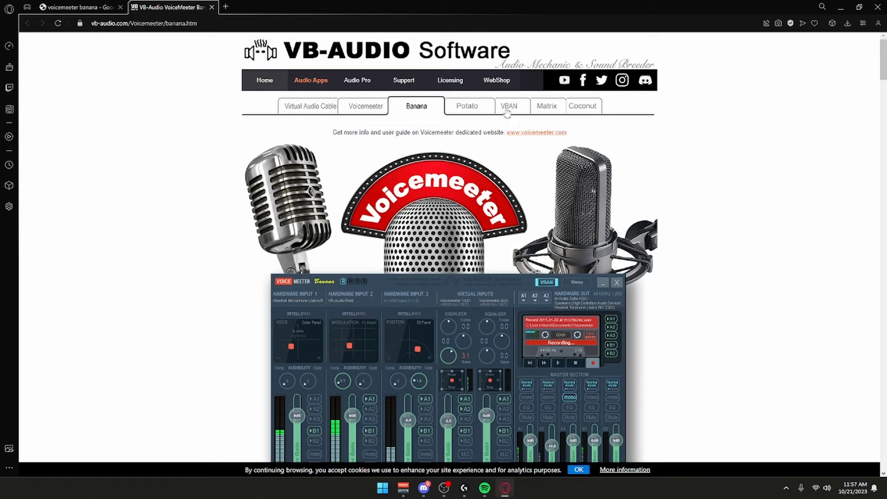
{"action": "mouse_move", "coordinate": [448, 91]}
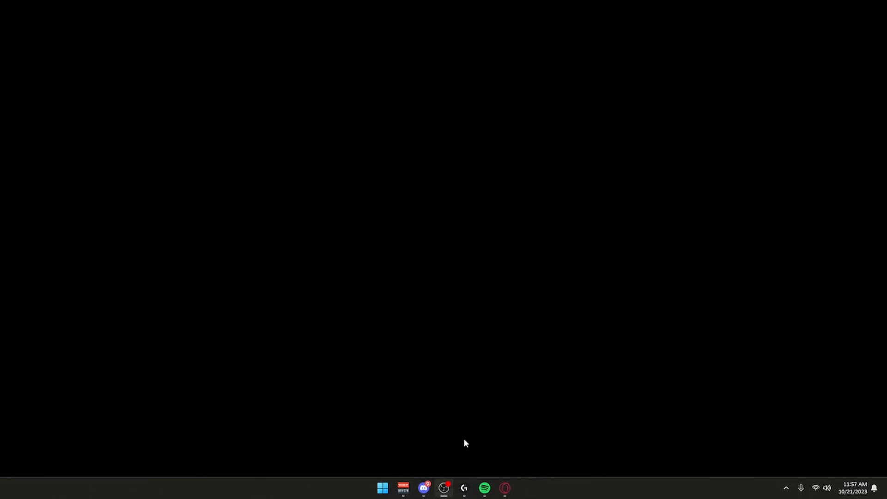
Bring up the Voicemeeter Banana mixer and check Hardware Input 1's fifine microphone device.
{"action": "left_click", "coordinate": [403, 488]}
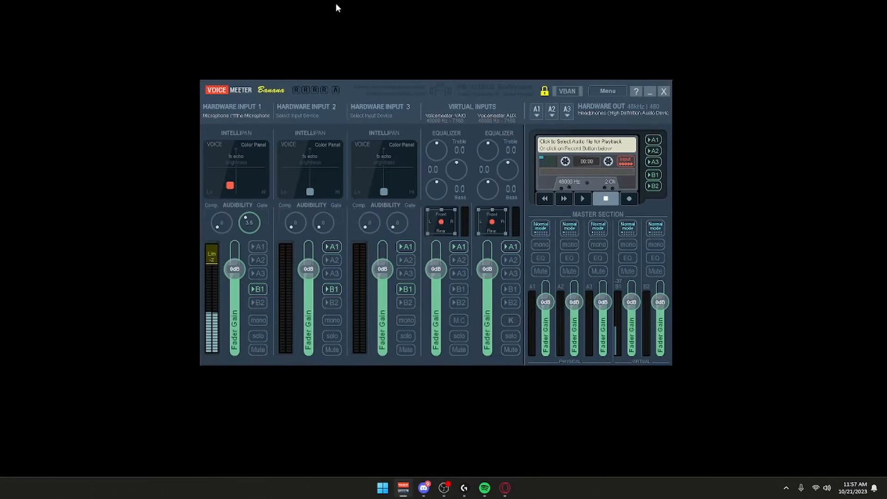
{"action": "mouse_move", "coordinate": [302, 127]}
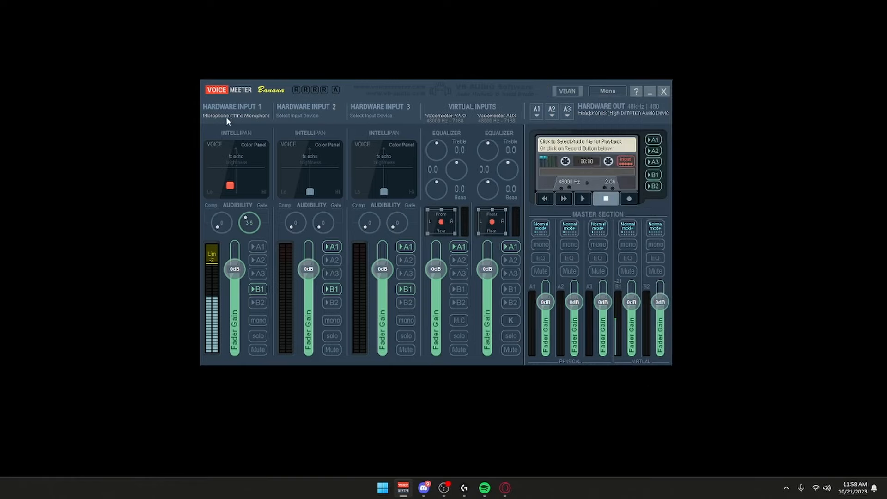
{"action": "left_click", "coordinate": [236, 111]}
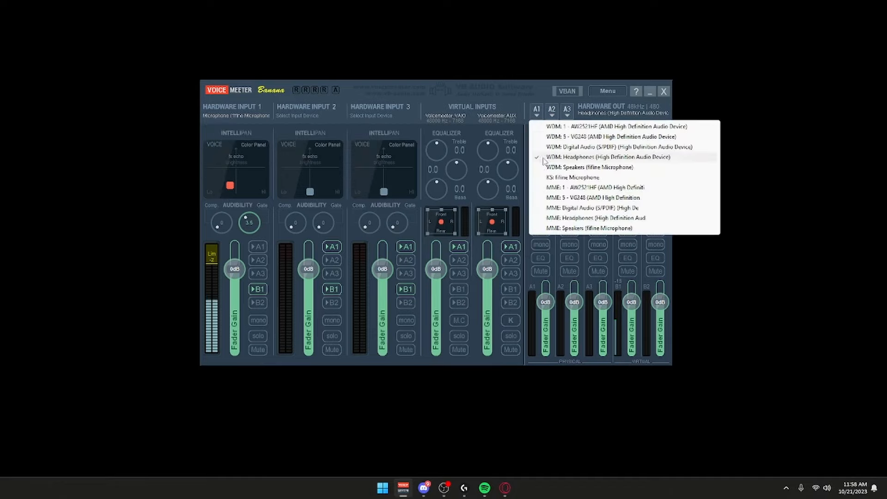
{"action": "mouse_move", "coordinate": [549, 101]}
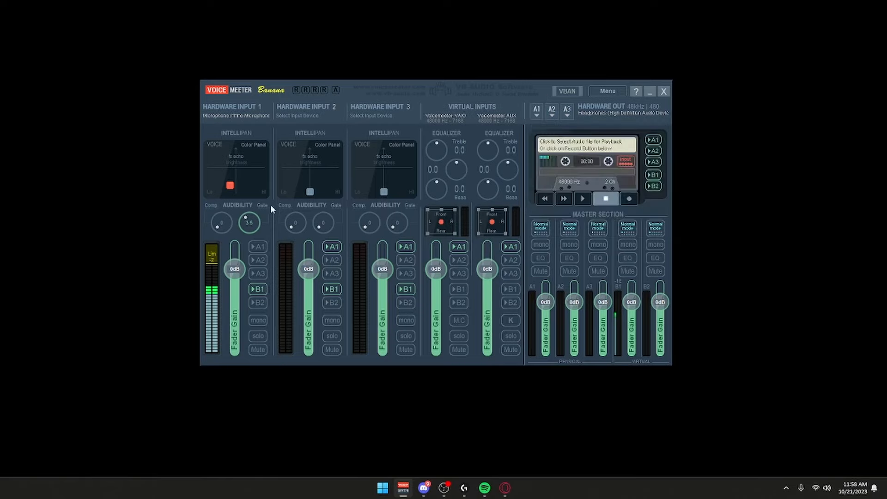
{"action": "left_click", "coordinate": [606, 92]}
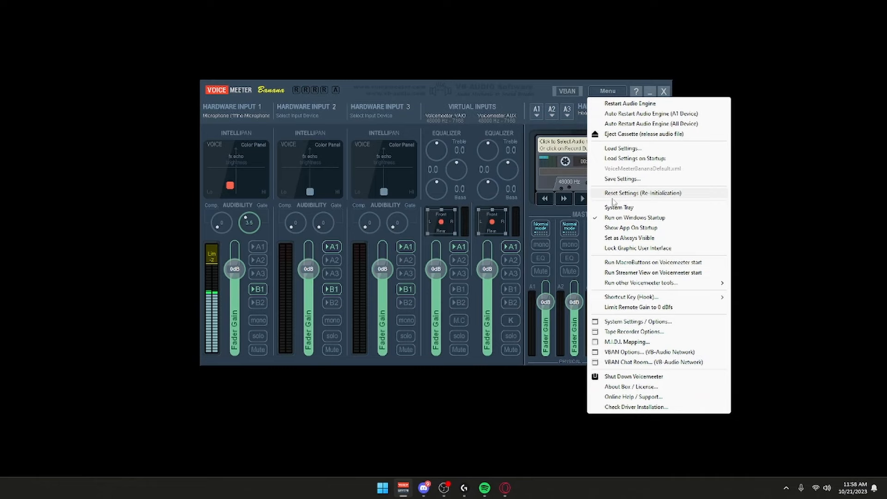
{"action": "mouse_move", "coordinate": [639, 320]}
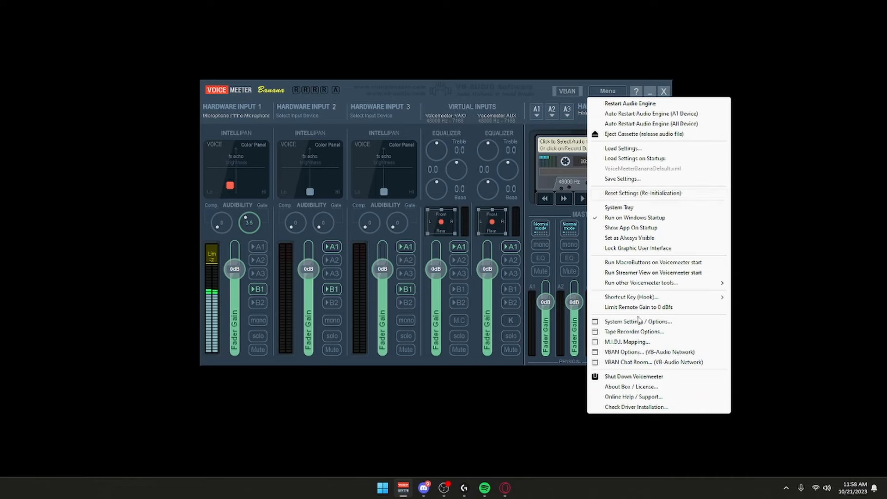
{"action": "left_click", "coordinate": [638, 321]}
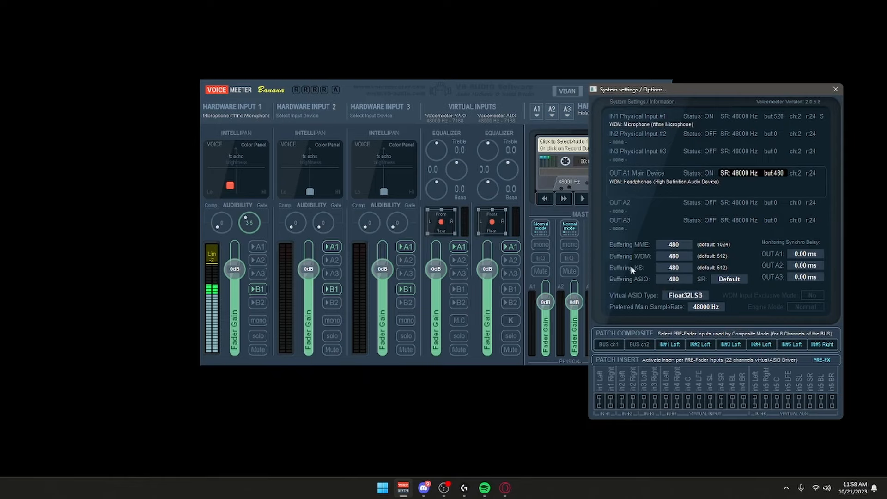
{"action": "mouse_move", "coordinate": [695, 92]}
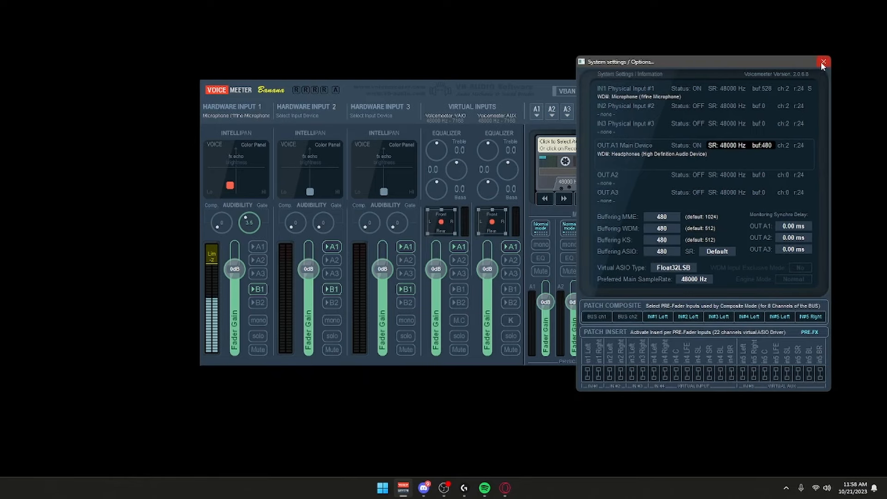
{"action": "left_click", "coordinate": [823, 62]}
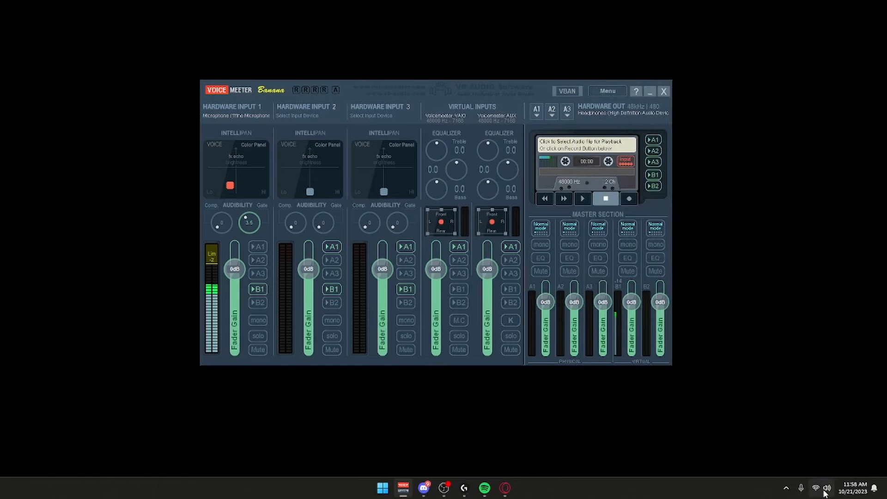
Reach the Windows Sound settings page and its classic Sound devices panel from the taskbar speaker.
{"action": "right_click", "coordinate": [825, 489]}
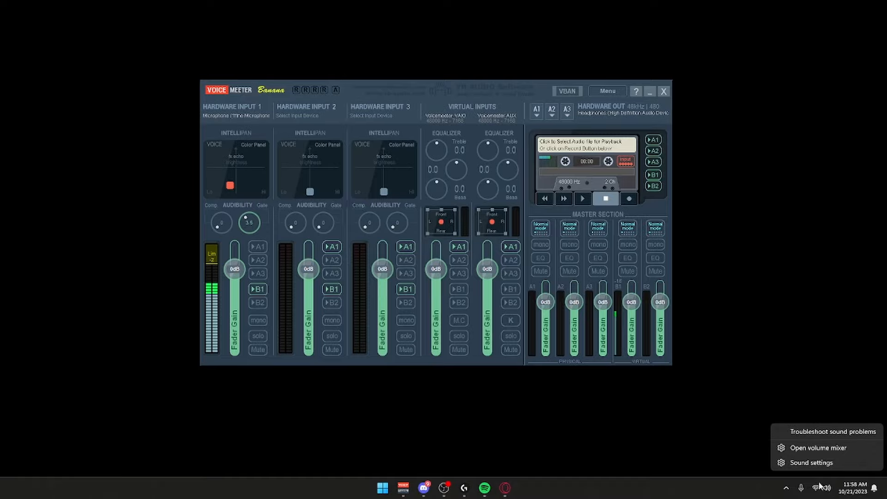
{"action": "left_click", "coordinate": [810, 462]}
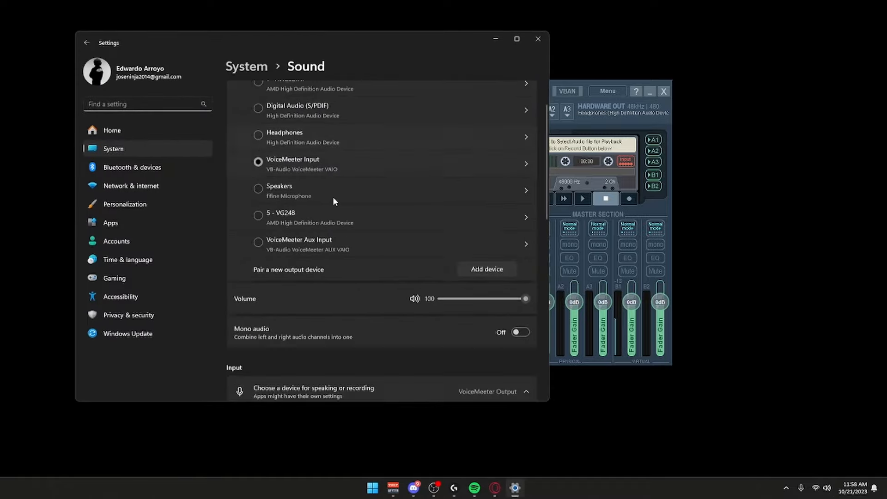
{"action": "scroll", "scroll_direction": "down", "scroll_amount": 3}
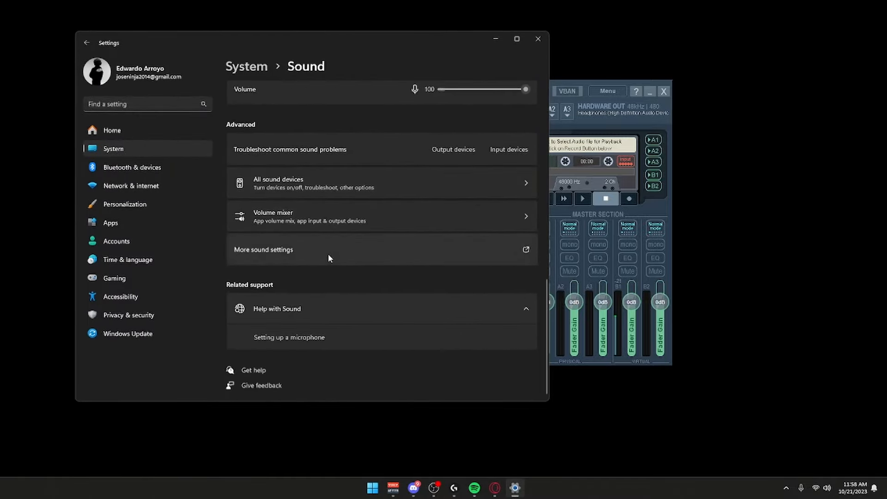
{"action": "left_click", "coordinate": [263, 250]}
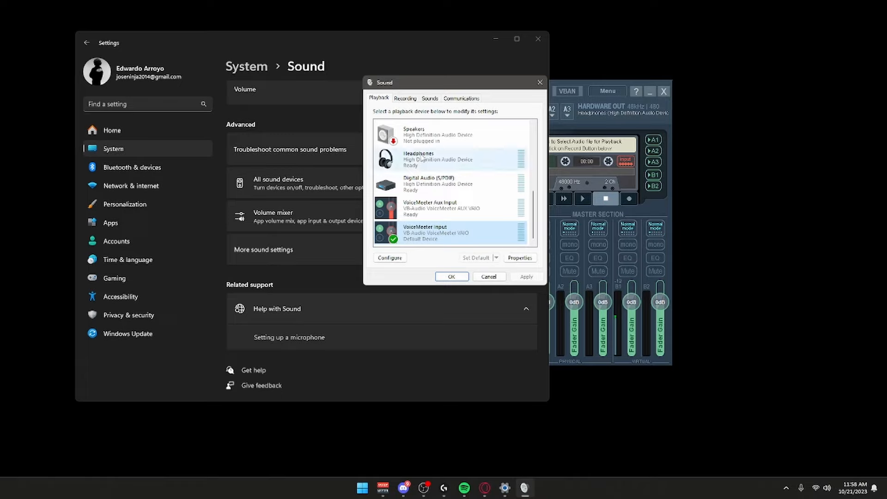
Show the advanced format settings of the VoiceMeeter Output recording device.
{"action": "left_click", "coordinate": [405, 98]}
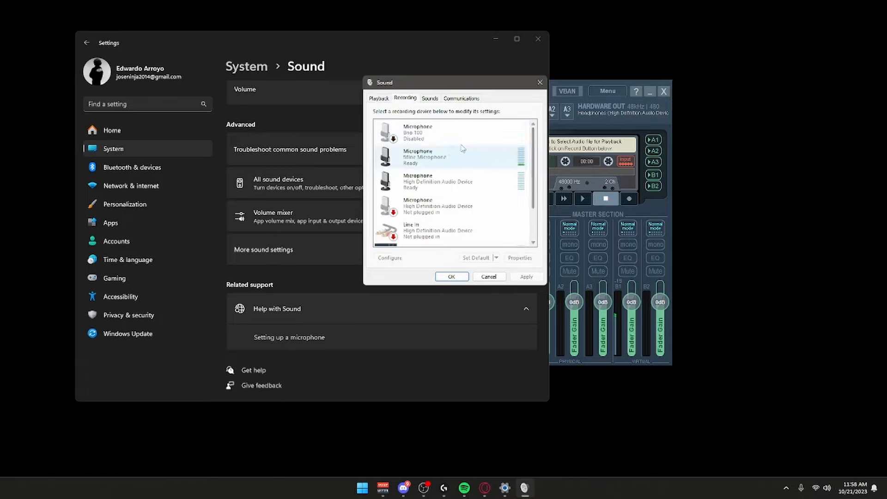
{"action": "scroll", "scroll_direction": "down", "scroll_amount": 3}
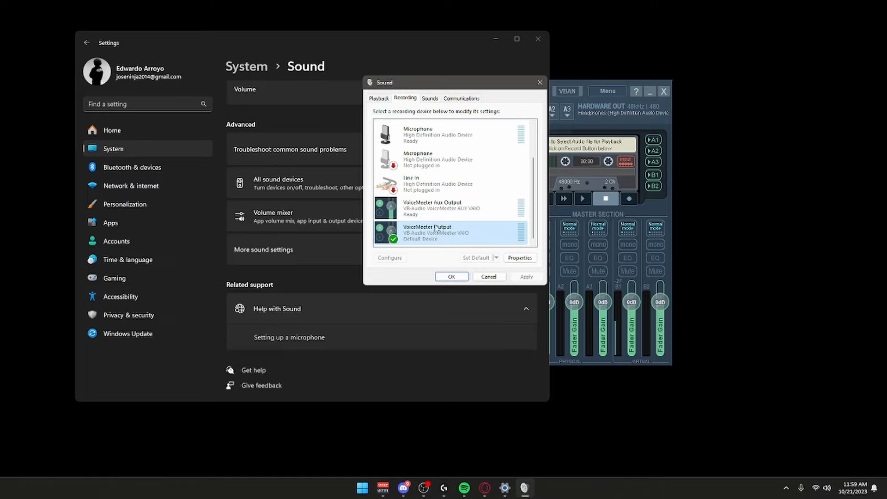
{"action": "left_click", "coordinate": [518, 258]}
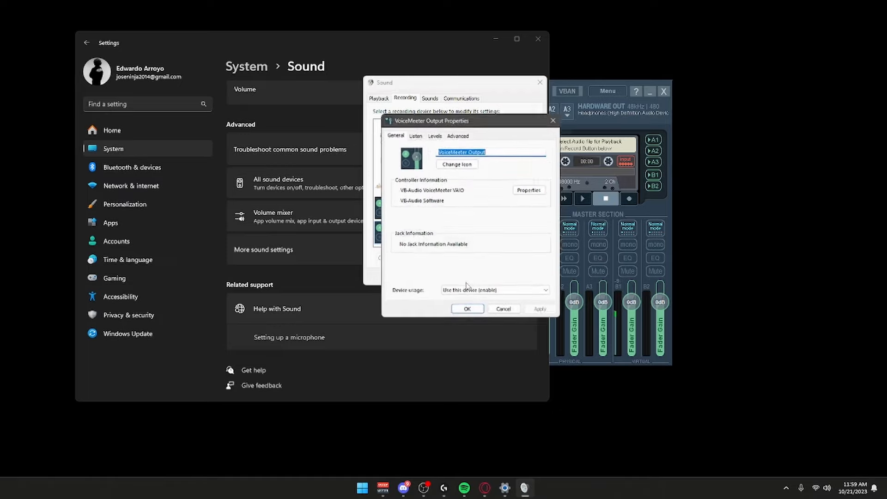
{"action": "left_click", "coordinate": [458, 133]}
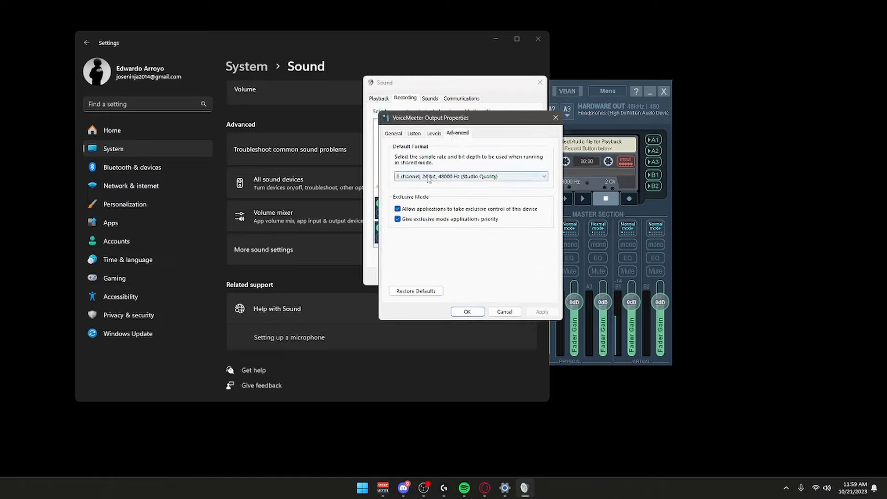
Set VoiceMeeter Output's default format to 2 channel, 24 bit, 48000 Hz and confirm.
{"action": "left_click", "coordinate": [471, 176]}
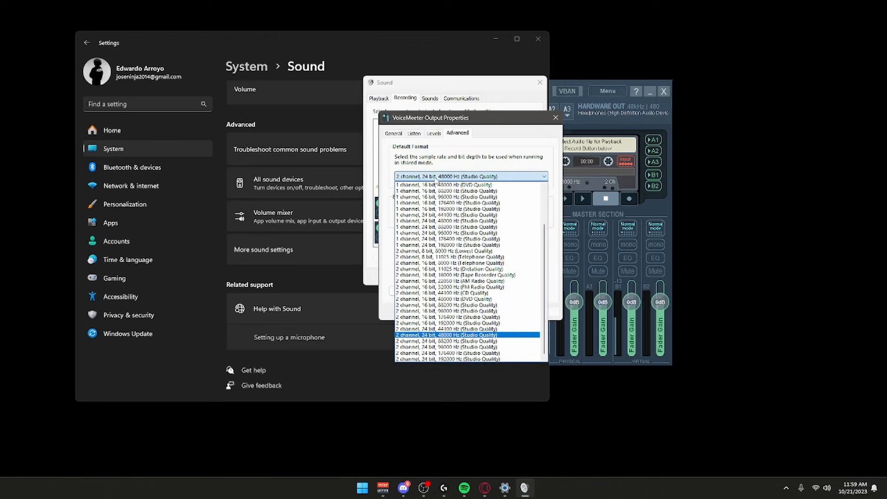
{"action": "left_click", "coordinate": [448, 329]}
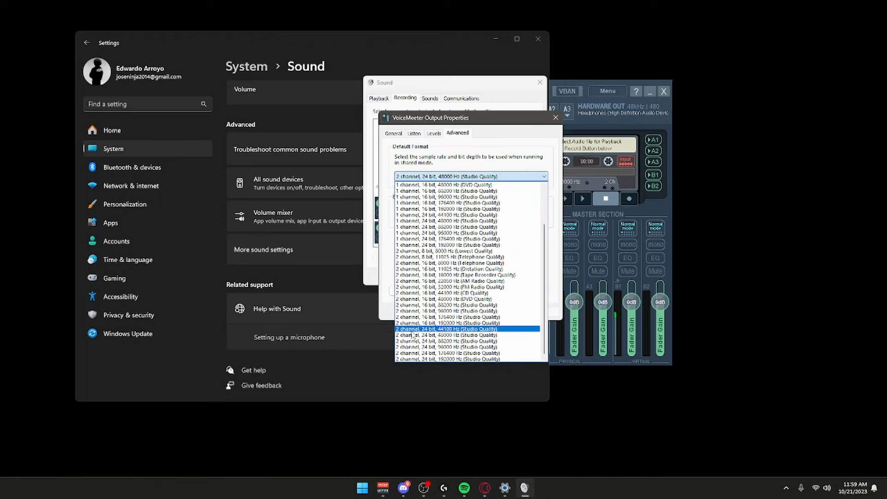
{"action": "mouse_move", "coordinate": [457, 337]}
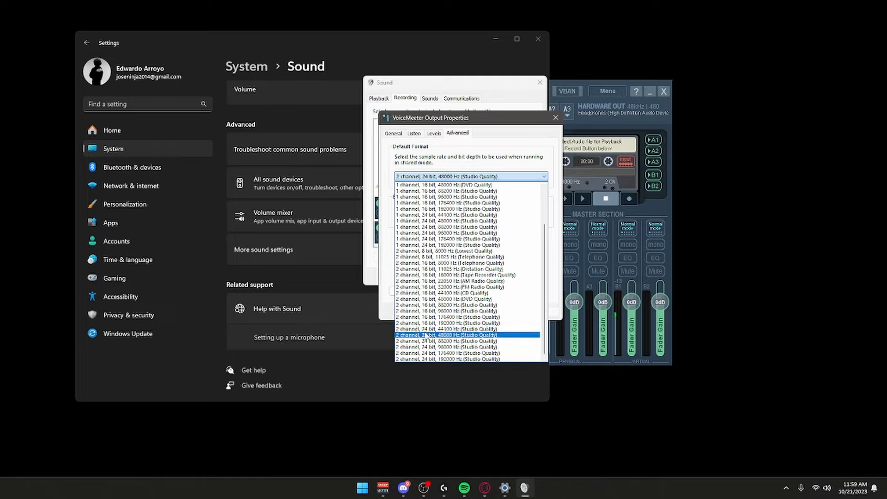
{"action": "left_click", "coordinate": [448, 329]}
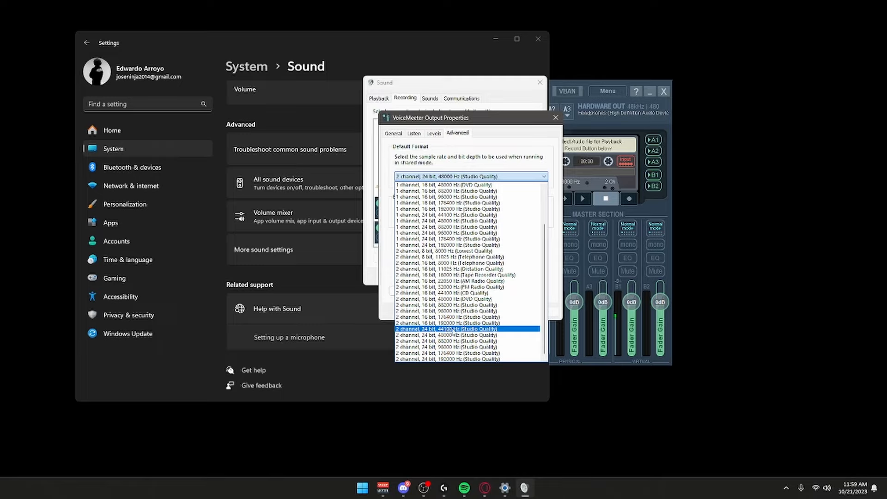
{"action": "left_click", "coordinate": [447, 335]}
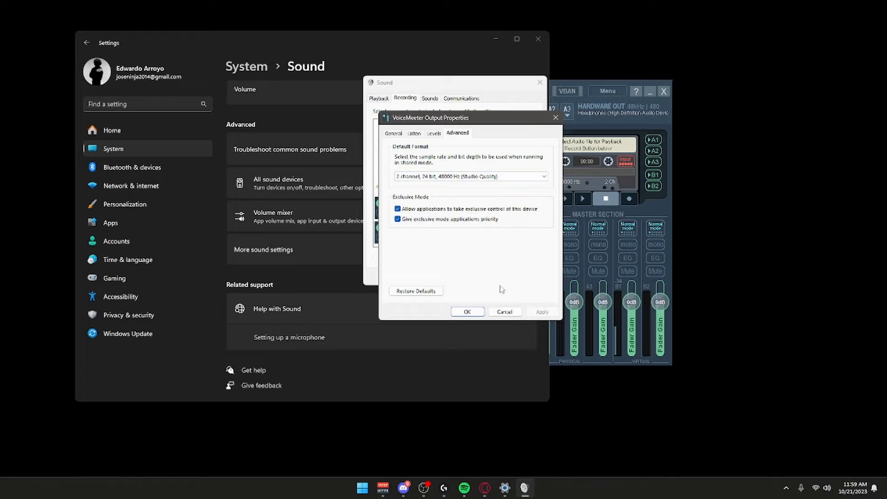
{"action": "left_click", "coordinate": [504, 311]}
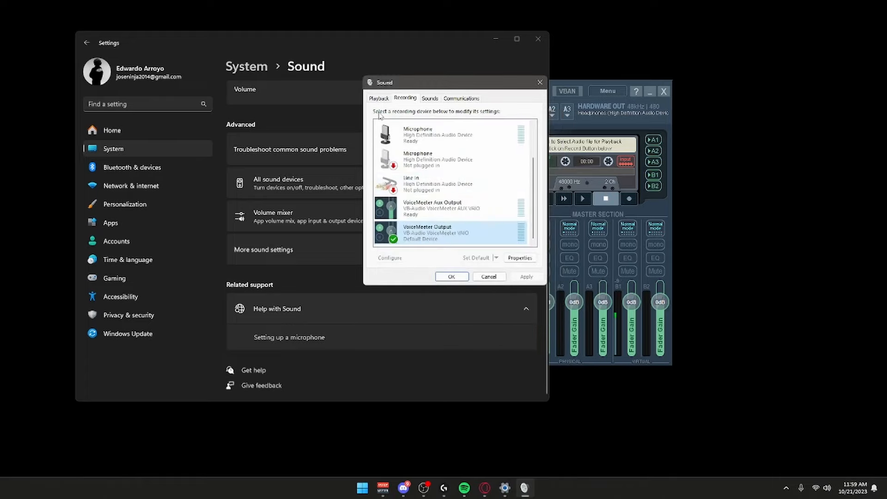
Show the advanced format settings of the VoiceMeeter Input playback device.
{"action": "left_click", "coordinate": [379, 98]}
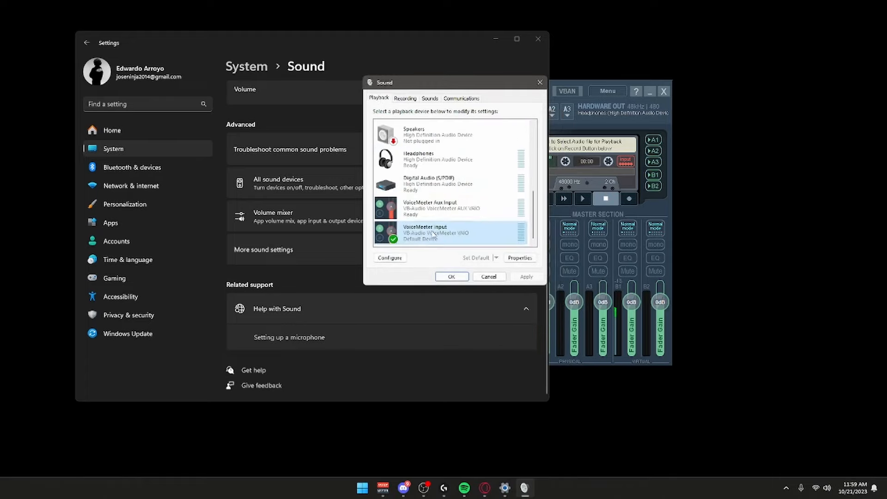
{"action": "left_click", "coordinate": [519, 258]}
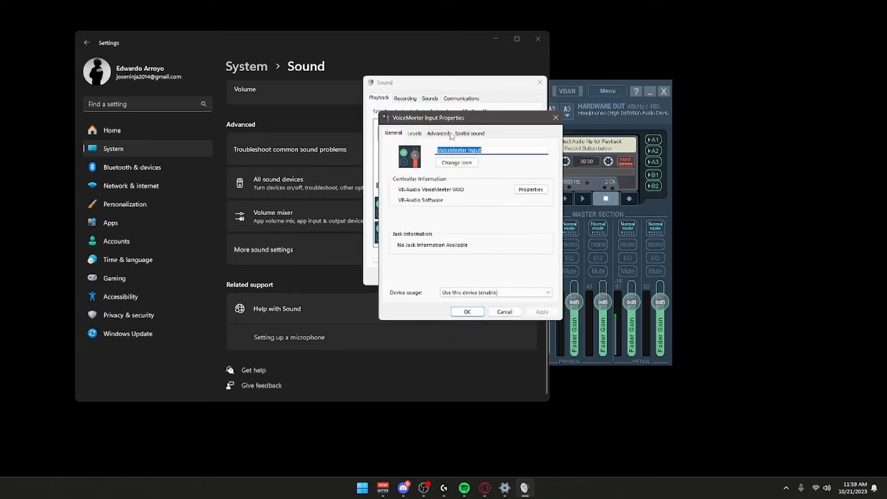
{"action": "left_click", "coordinate": [439, 133]}
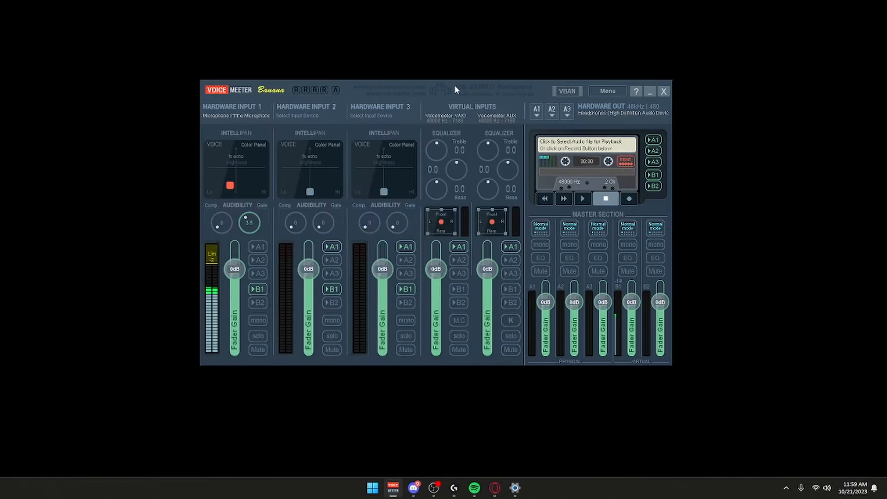
{"action": "mouse_move", "coordinate": [238, 189]}
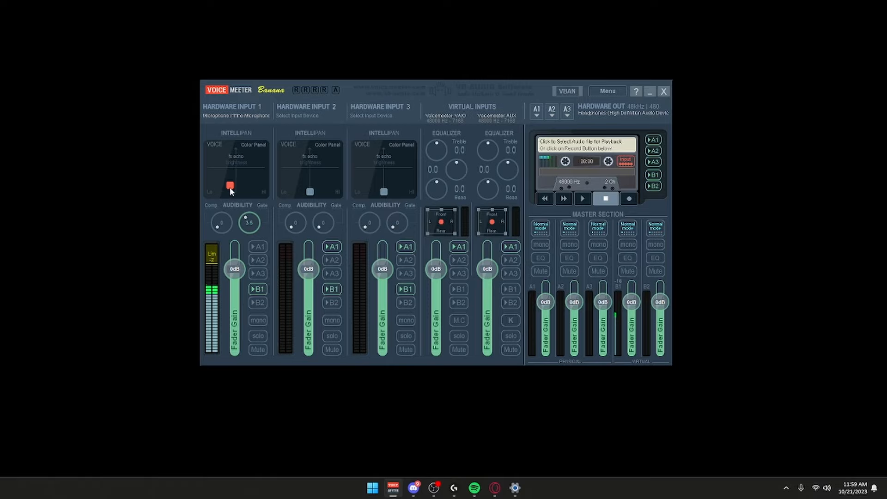
Try Hardware Input 1's Intellipan voice point at upper right, far left and top, settling near bottom centre.
{"action": "left_click_drag", "start_coordinate": [230, 186], "coordinate": [207, 189]}
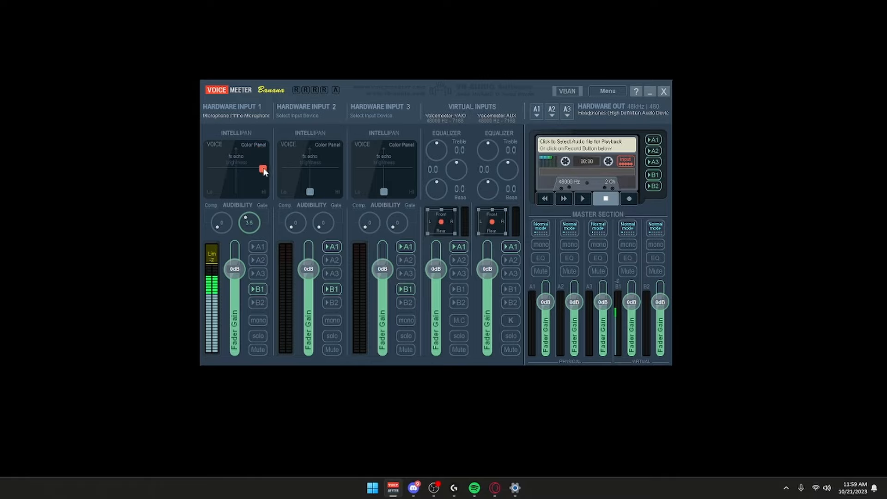
{"action": "left_click_drag", "start_coordinate": [263, 168], "coordinate": [216, 192]}
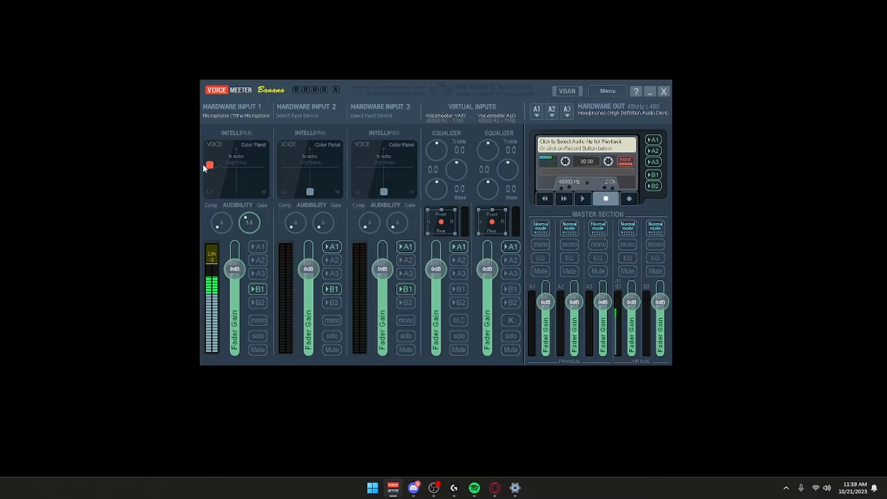
{"action": "left_click_drag", "start_coordinate": [209, 164], "coordinate": [234, 167]}
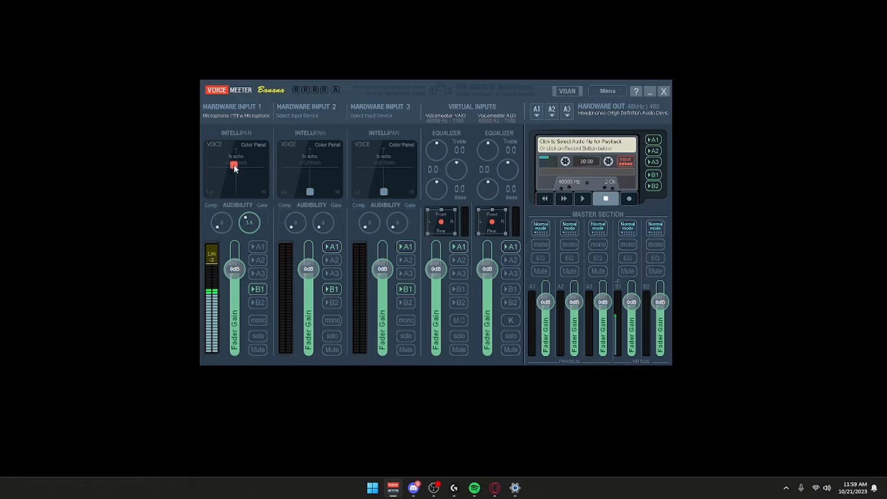
{"action": "left_click_drag", "start_coordinate": [233, 165], "coordinate": [229, 187]}
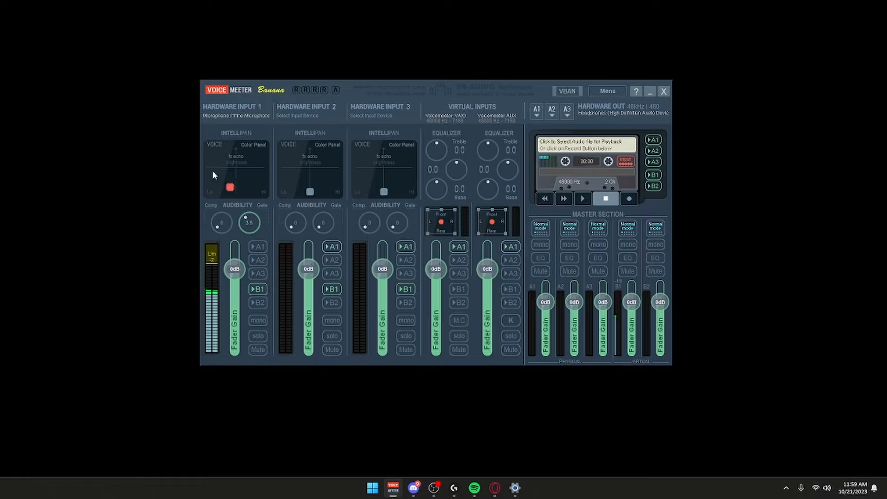
{"action": "mouse_move", "coordinate": [252, 256]}
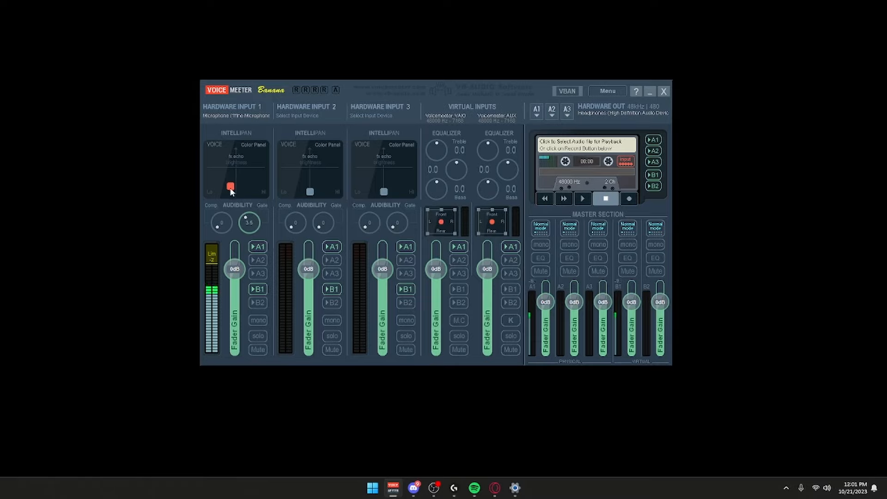
{"action": "left_click_drag", "start_coordinate": [231, 187], "coordinate": [210, 190]}
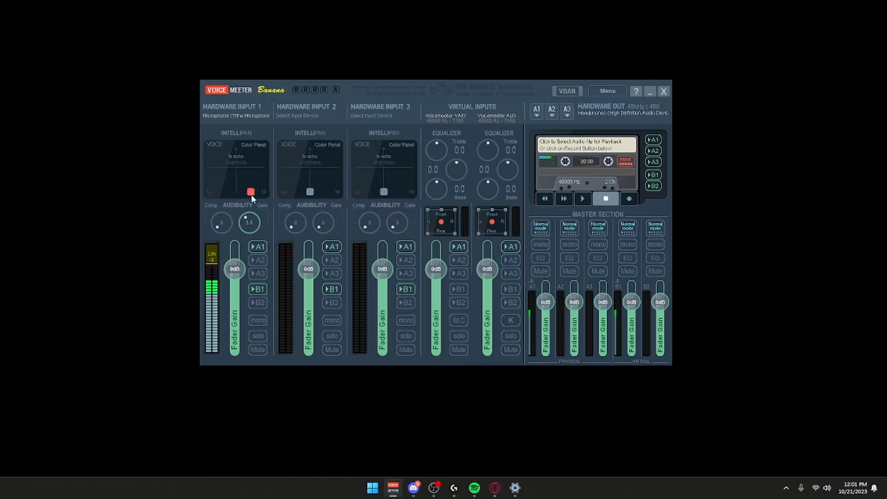
{"action": "left_click_drag", "start_coordinate": [252, 191], "coordinate": [231, 184]}
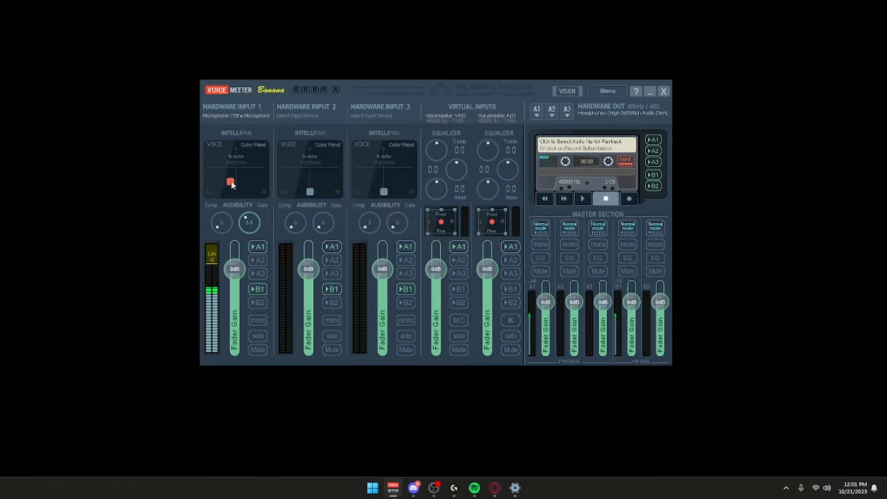
{"action": "left_click_drag", "start_coordinate": [231, 184], "coordinate": [229, 186]}
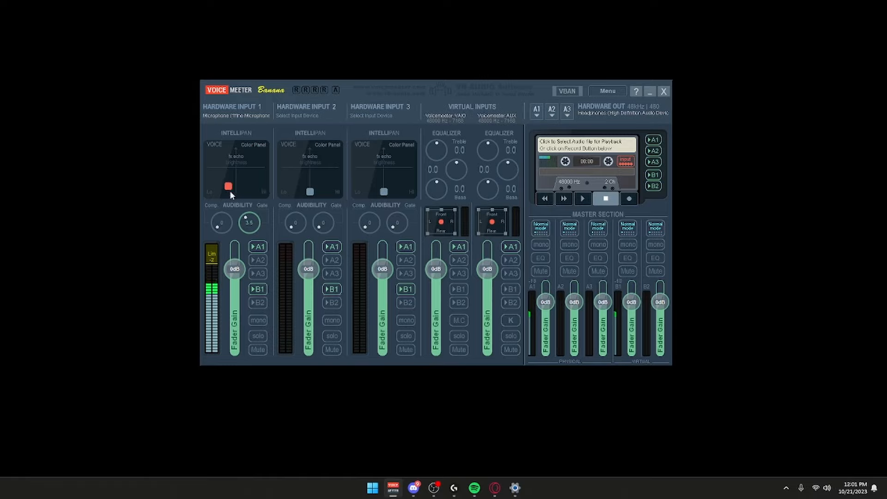
Select near the Virtual Input routing buttons below Hardware Input 1's voice panel.
{"action": "left_click", "coordinate": [257, 247]}
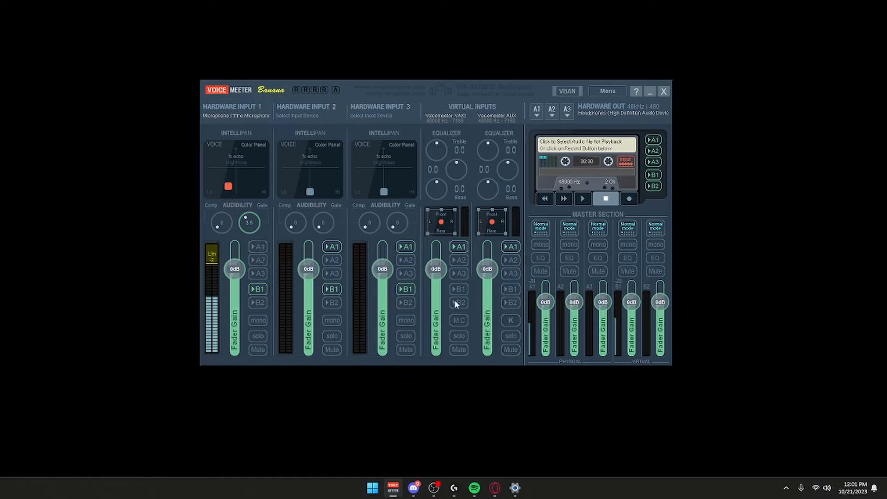
{"action": "mouse_move", "coordinate": [507, 291]}
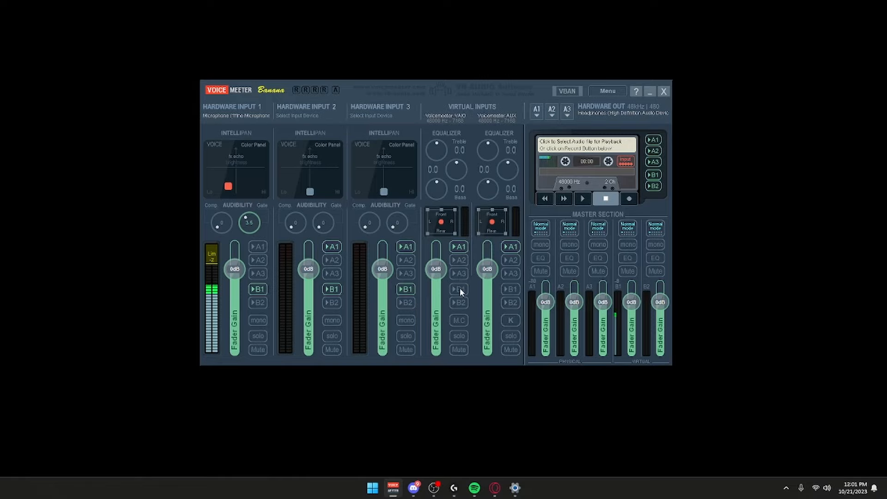
{"action": "mouse_move", "coordinate": [456, 294]}
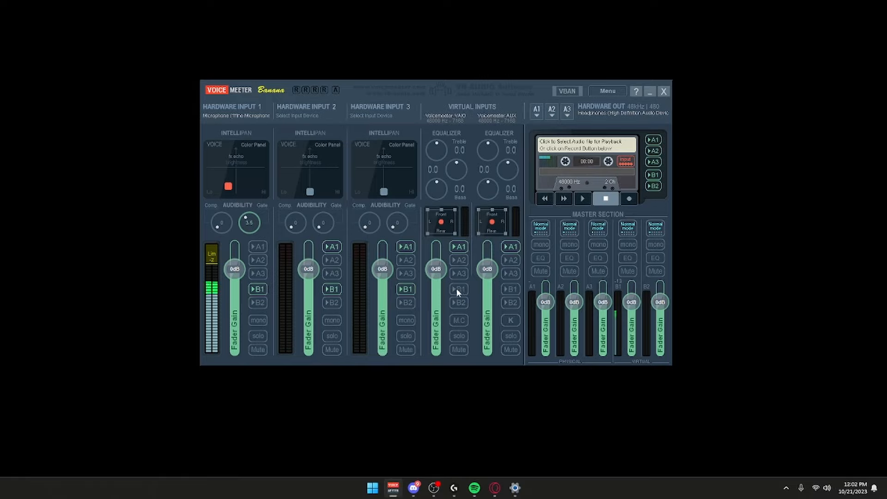
{"action": "mouse_move", "coordinate": [234, 165]}
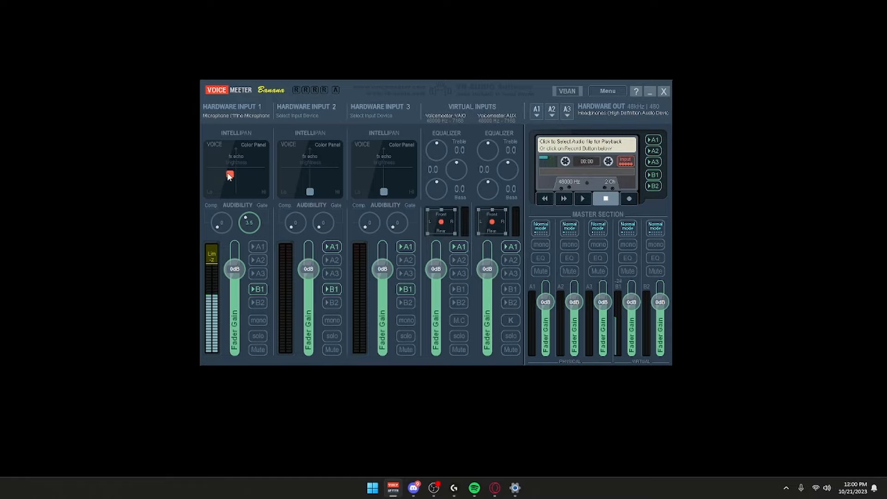
Lower Hardware Input 1's voice point back to the bottom centre of its panel.
{"action": "left_click_drag", "start_coordinate": [230, 173], "coordinate": [230, 188]}
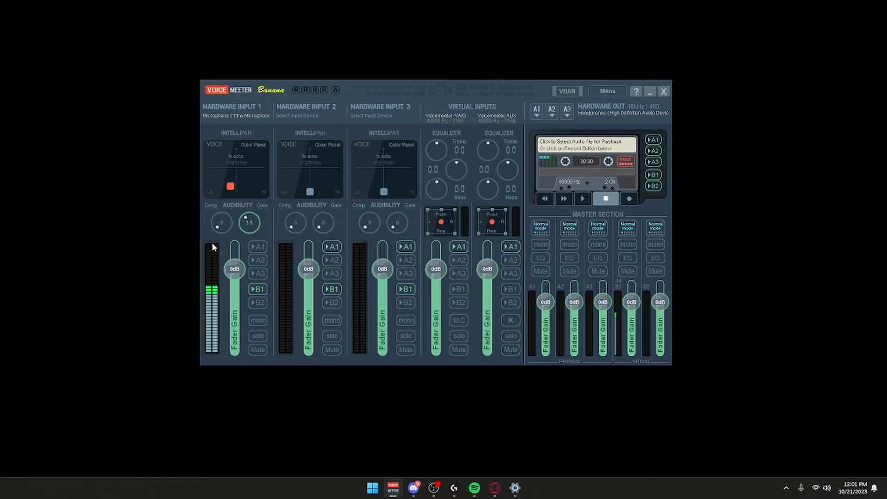
{"action": "mouse_move", "coordinate": [210, 259]}
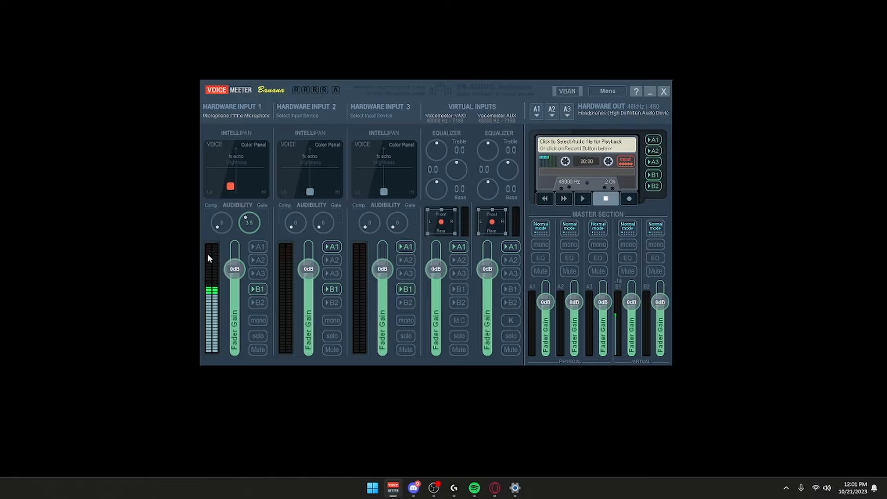
{"action": "mouse_move", "coordinate": [214, 258]}
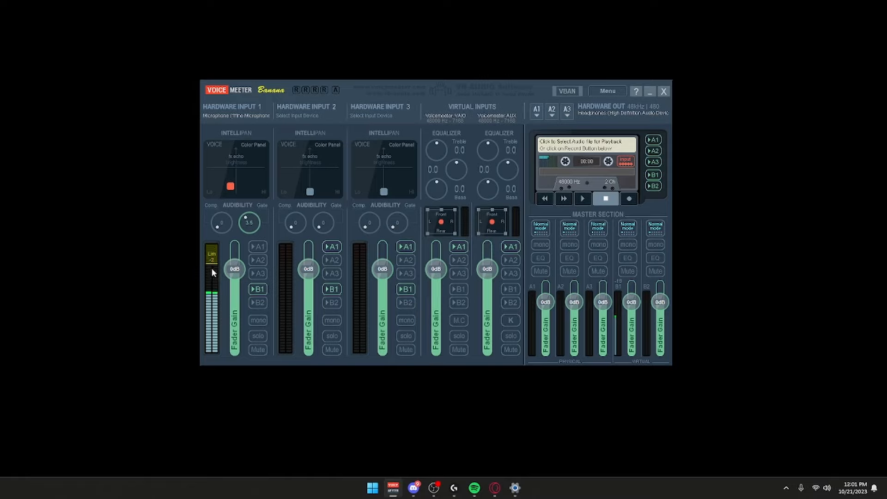
{"action": "mouse_move", "coordinate": [248, 242]}
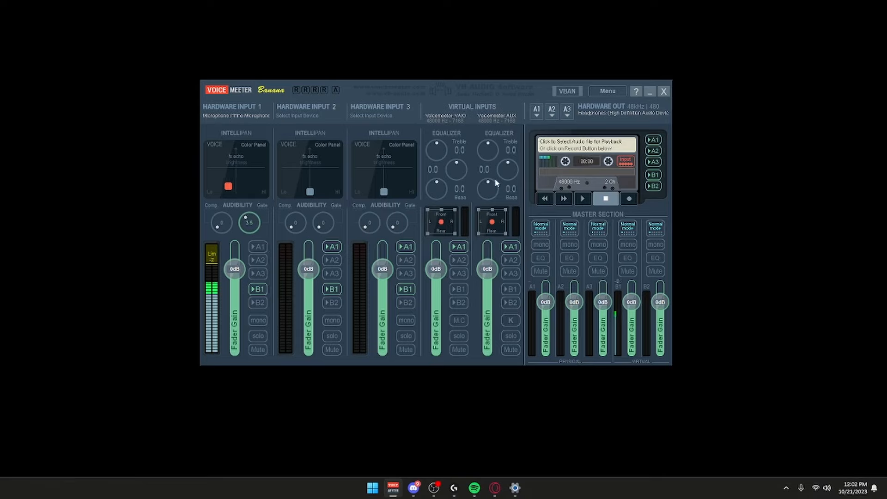
Lock the graphic user interface from the Menu and dismiss the stray audio file picker.
{"action": "left_click", "coordinate": [607, 91]}
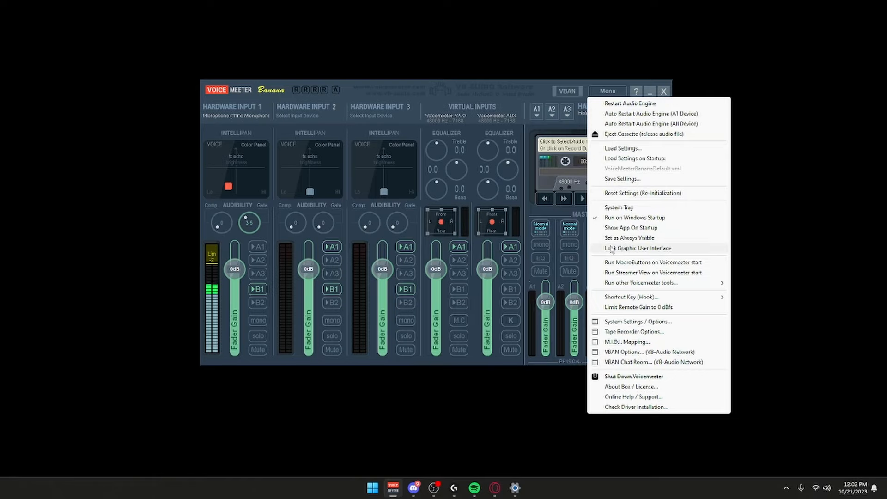
{"action": "left_click", "coordinate": [638, 248]}
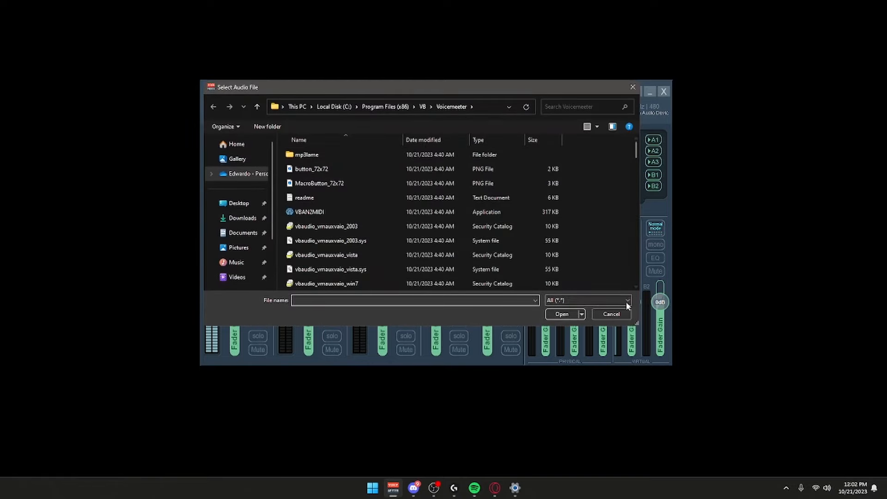
{"action": "left_click", "coordinate": [611, 315]}
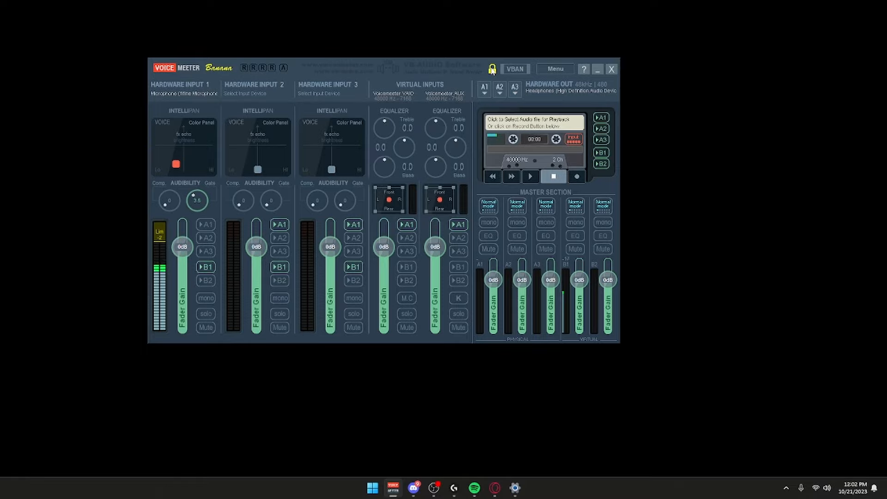